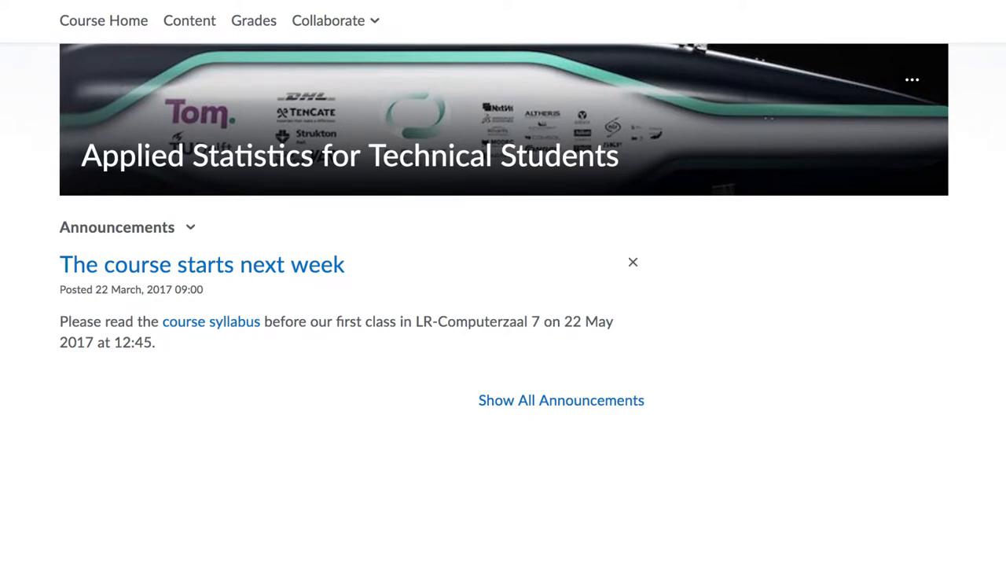
{"action": "mouse_move", "coordinate": [634, 40]}
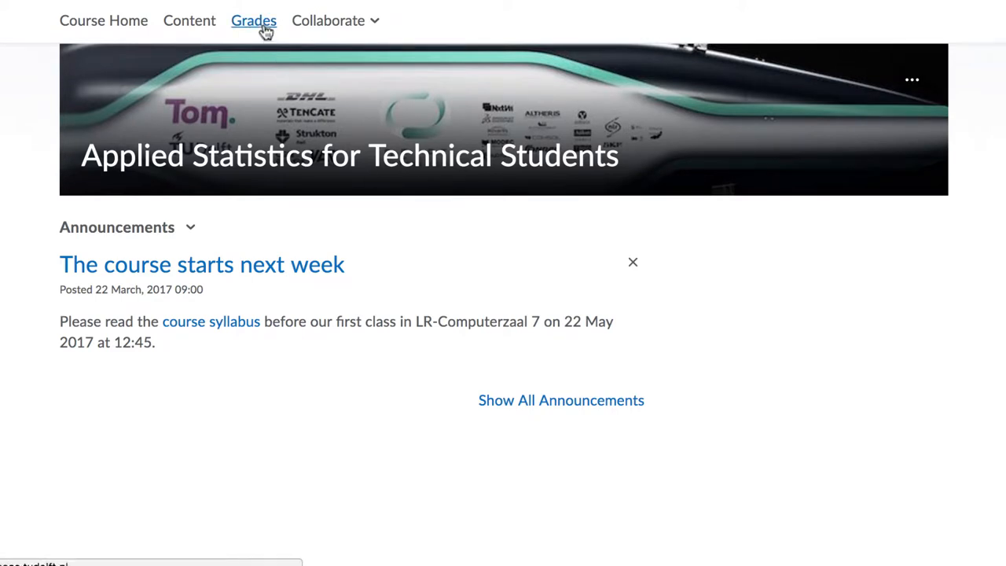
Open the Grades page from the course navbar to list all grade items
{"action": "left_click", "coordinate": [253, 21]}
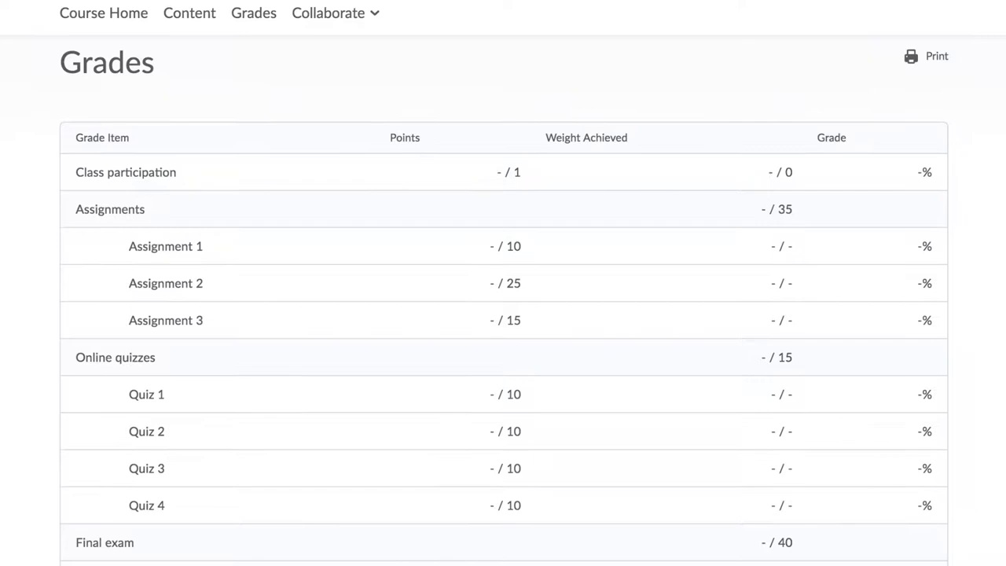
Expand the Data Visualization and Univariate Data Analysis content sections
{"action": "scroll", "scroll_direction": "down", "scroll_amount": 3}
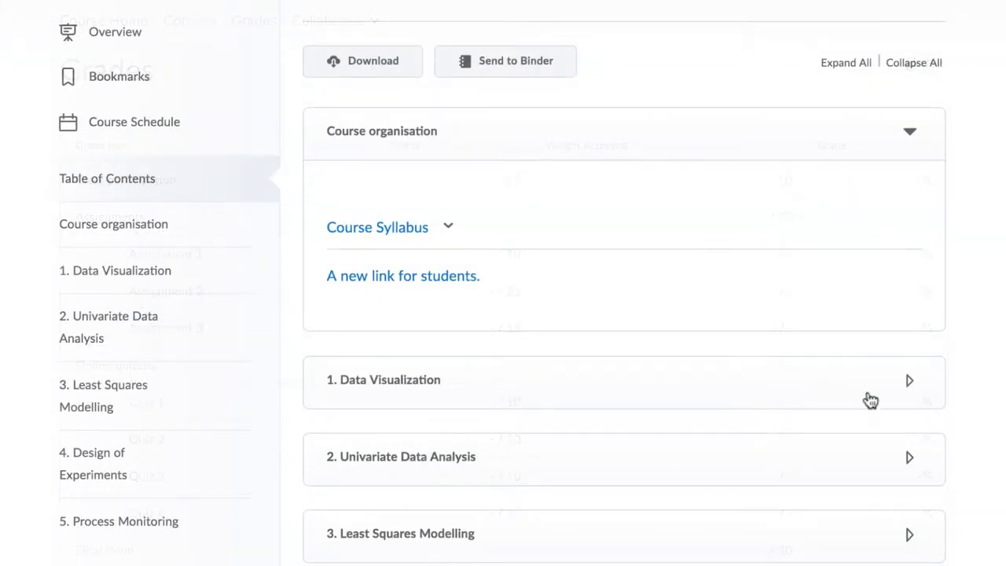
{"action": "left_click", "coordinate": [908, 379]}
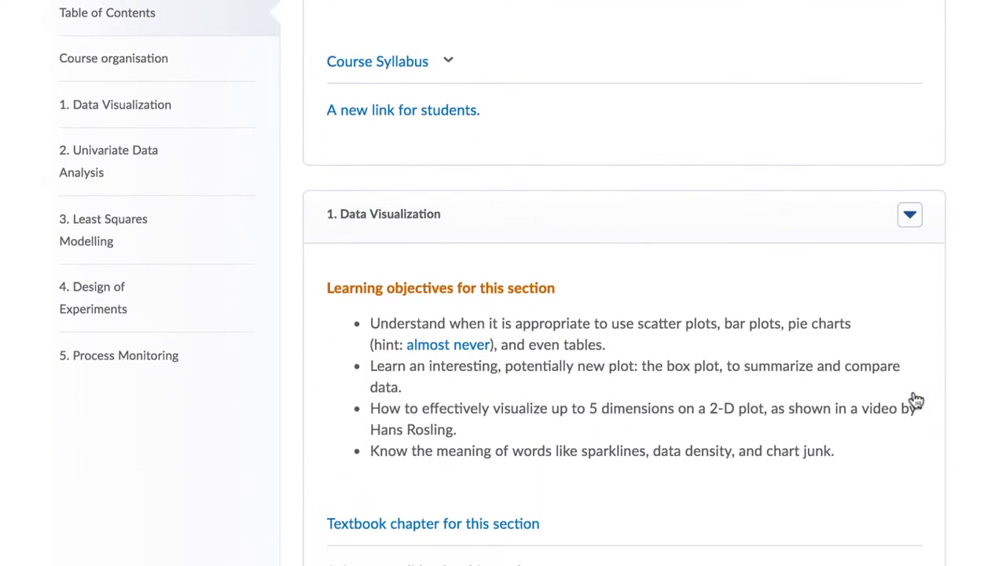
{"action": "scroll", "scroll_direction": "down", "scroll_amount": 3}
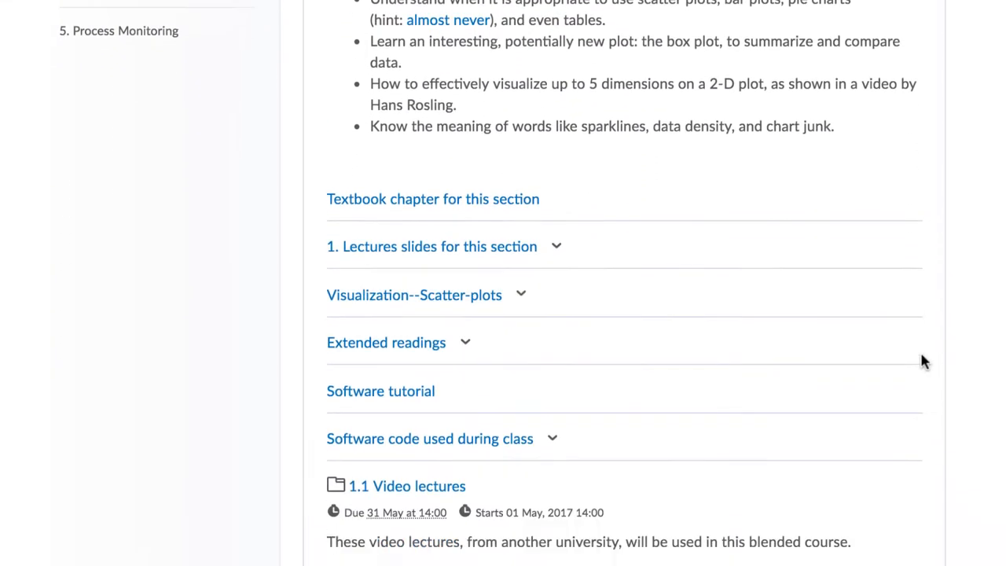
{"action": "scroll", "scroll_direction": "down", "scroll_amount": 3}
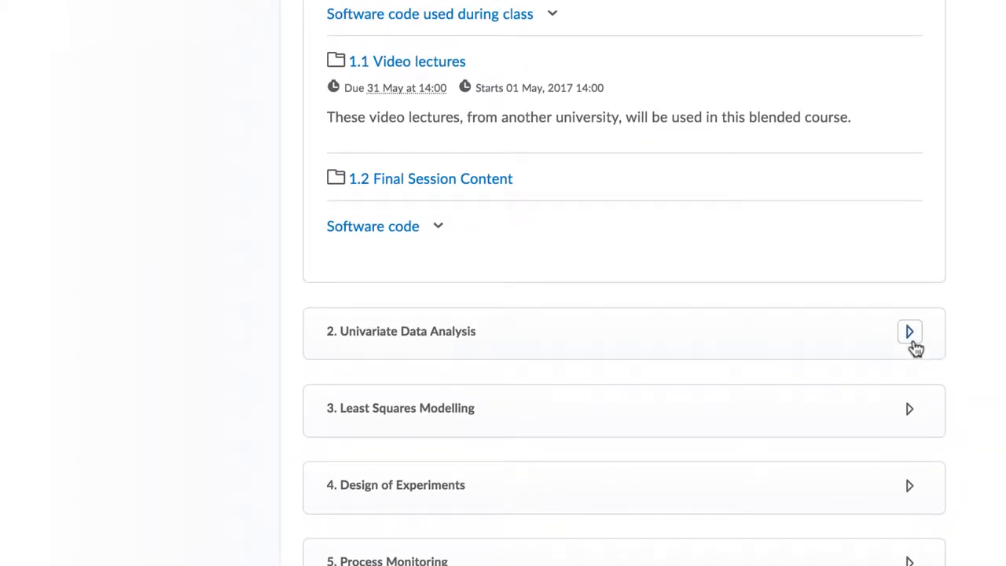
{"action": "left_click", "coordinate": [909, 331]}
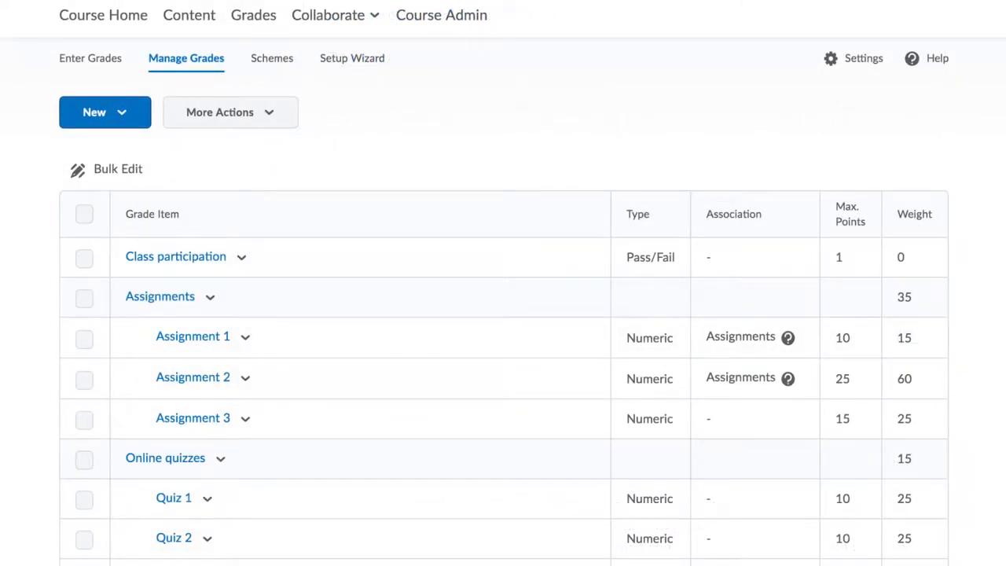
{"action": "scroll", "scroll_direction": "down", "scroll_amount": 3}
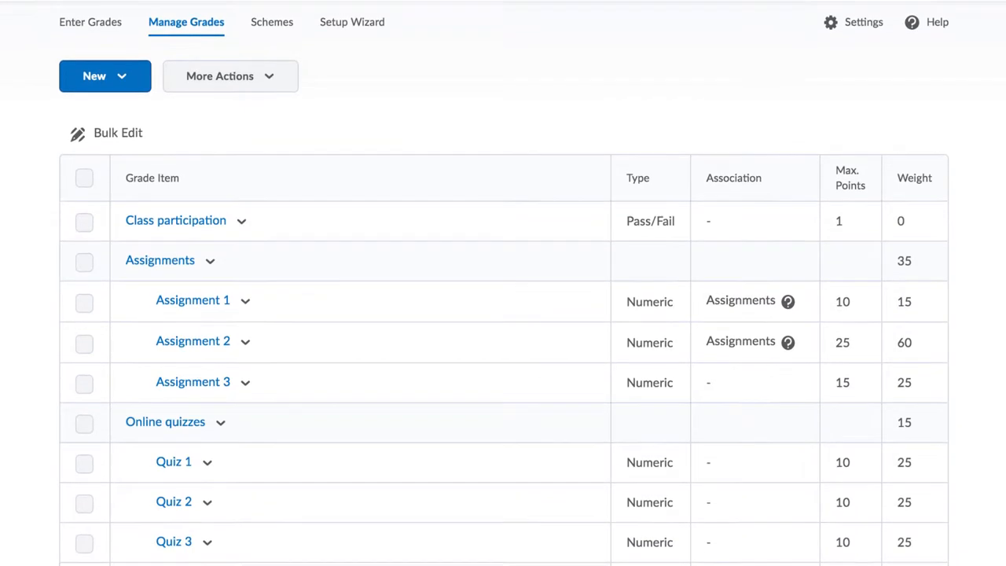
{"action": "scroll", "scroll_direction": "down", "scroll_amount": 3}
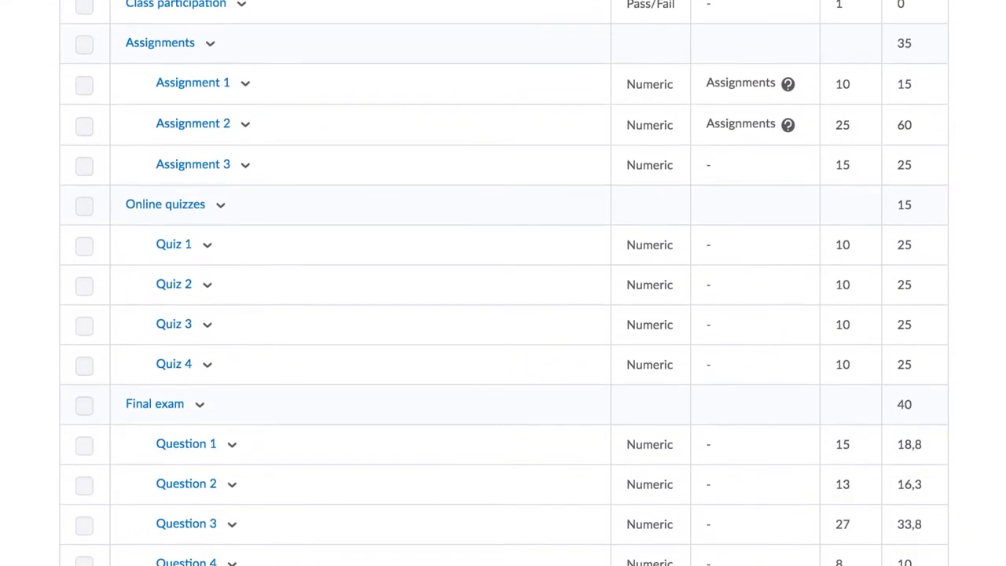
{"action": "scroll", "scroll_direction": "down", "scroll_amount": 3}
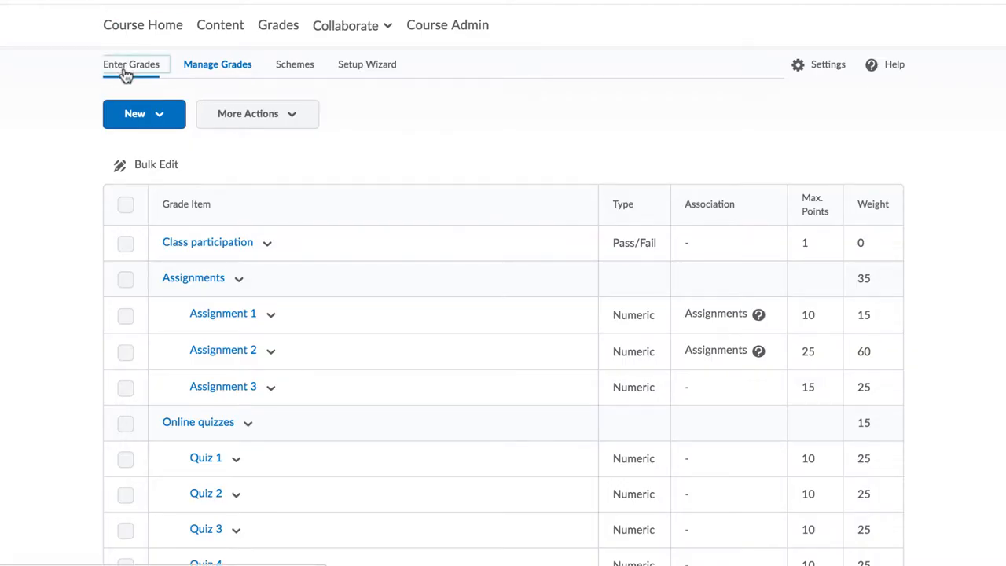
Open Enter Grades and switch to the spreadsheet view for editing all students
{"action": "left_click", "coordinate": [130, 63]}
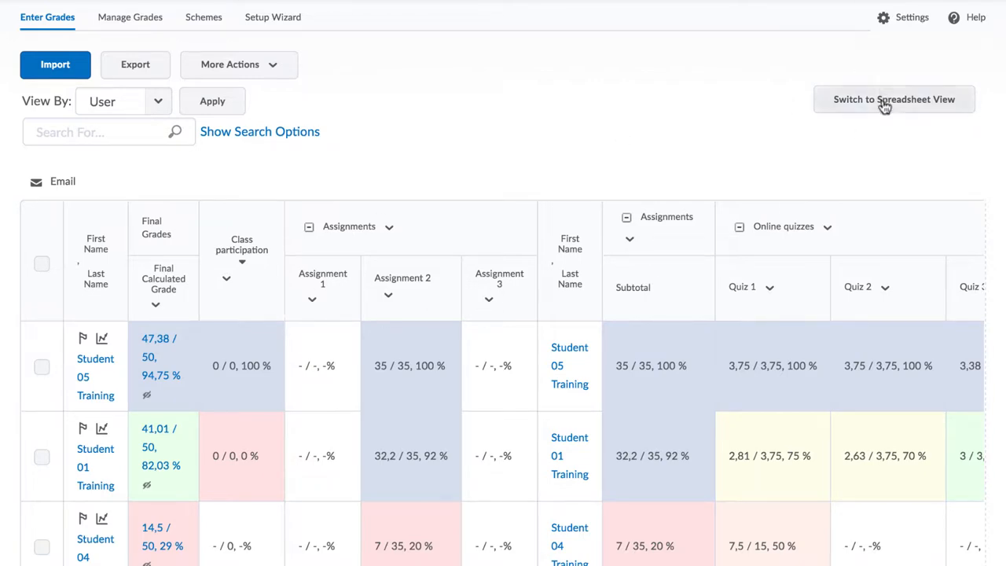
{"action": "left_click", "coordinate": [894, 99]}
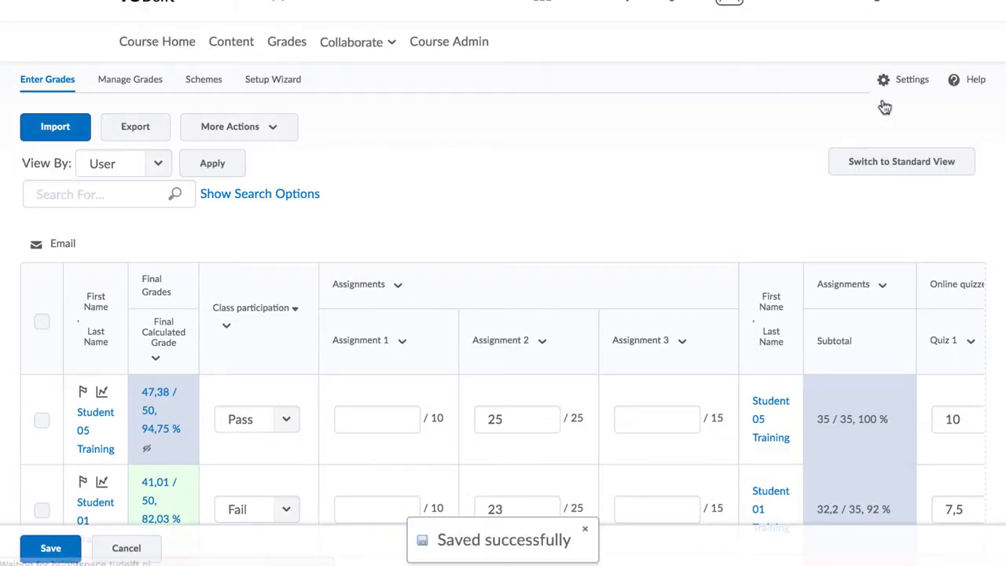
{"action": "mouse_move", "coordinate": [701, 141]}
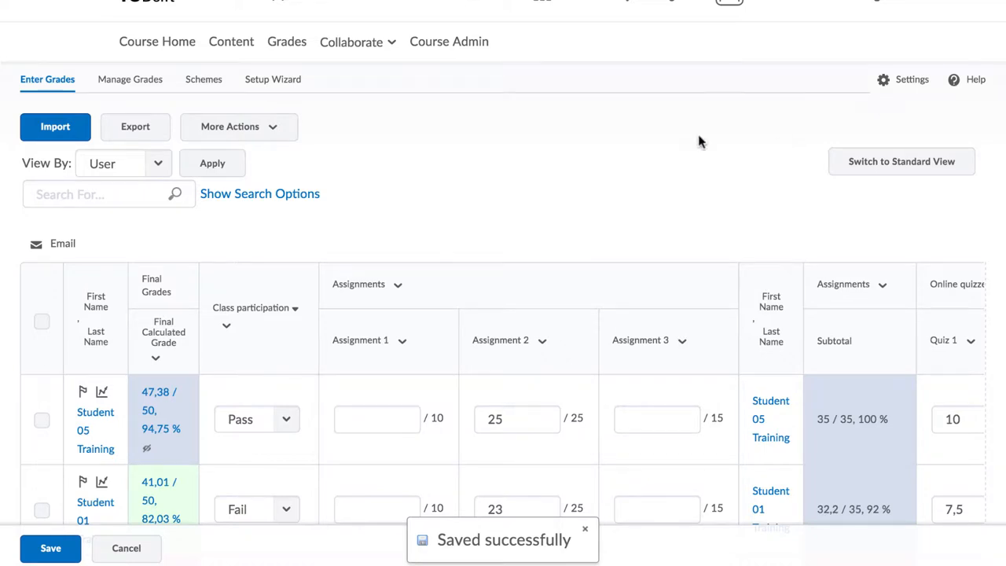
{"action": "scroll", "scroll_direction": "down", "scroll_amount": 3}
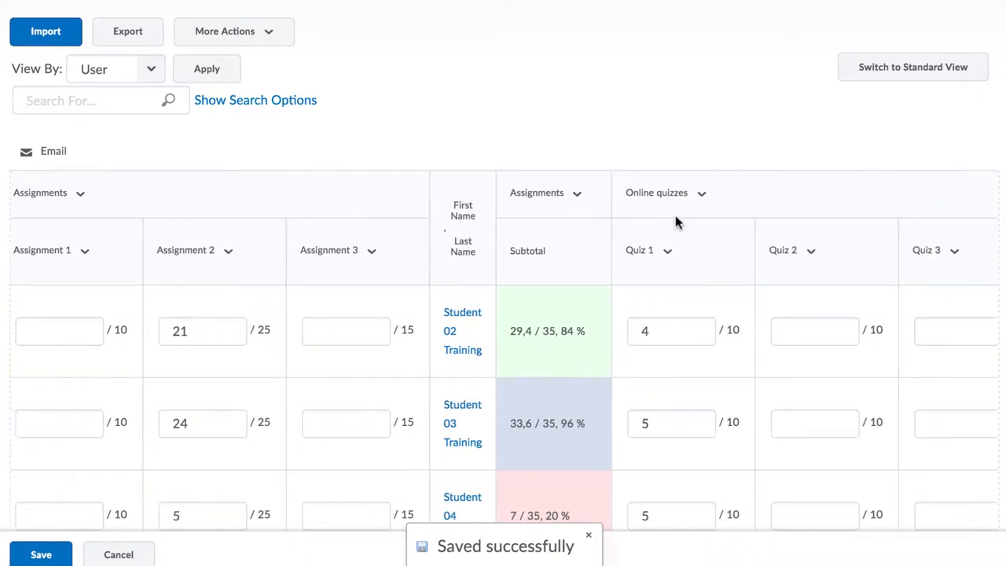
{"action": "scroll", "scroll_direction": "right", "scroll_amount": 3}
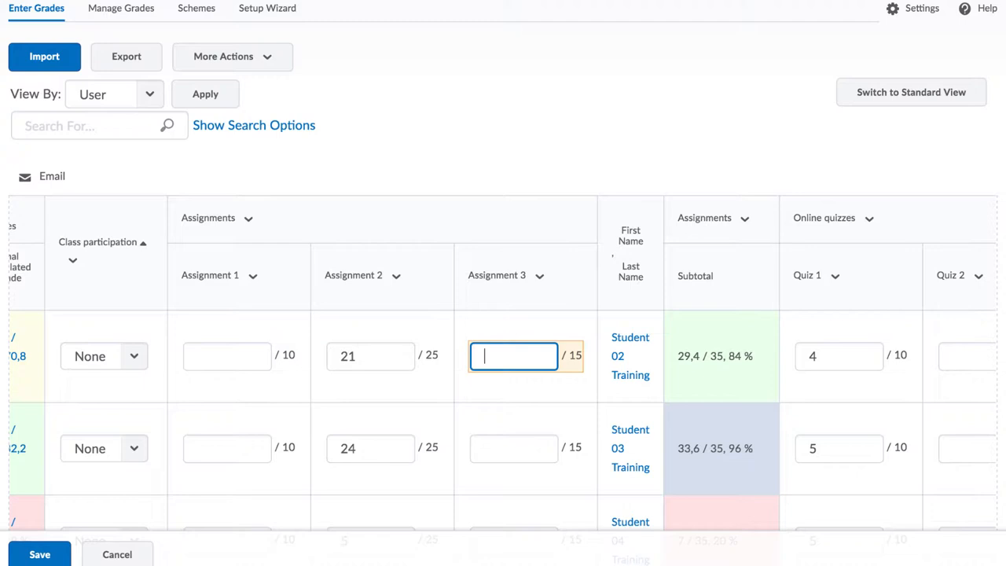
Enter the Assignment 3 score in the grid and save the grades
{"action": "type", "text": "2"}
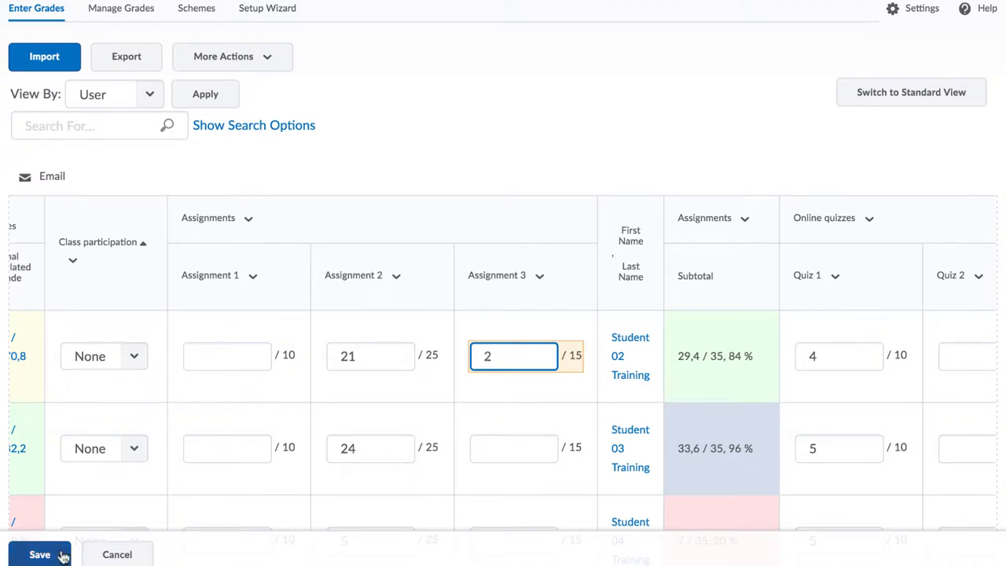
{"action": "left_click", "coordinate": [40, 554]}
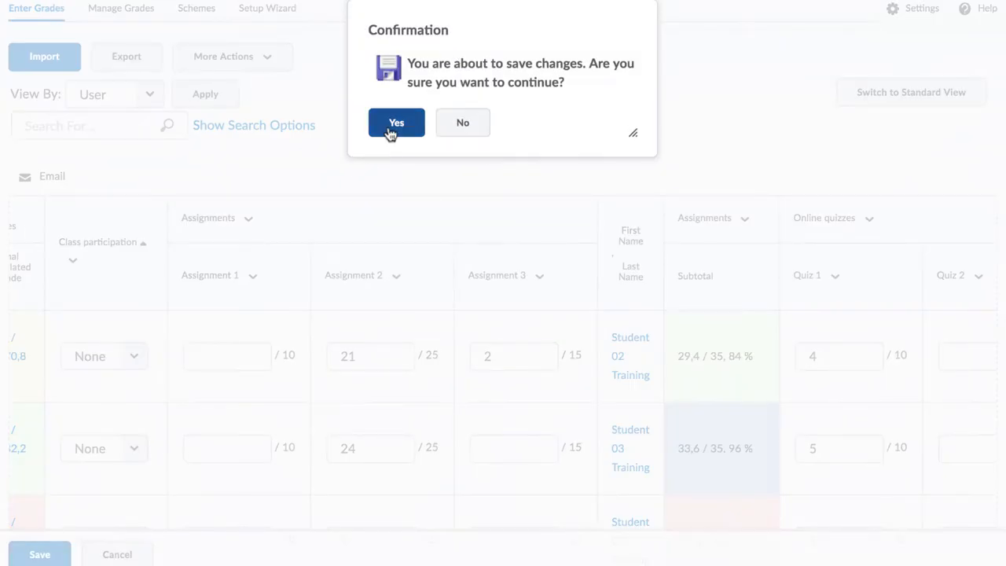
{"action": "left_click", "coordinate": [396, 123]}
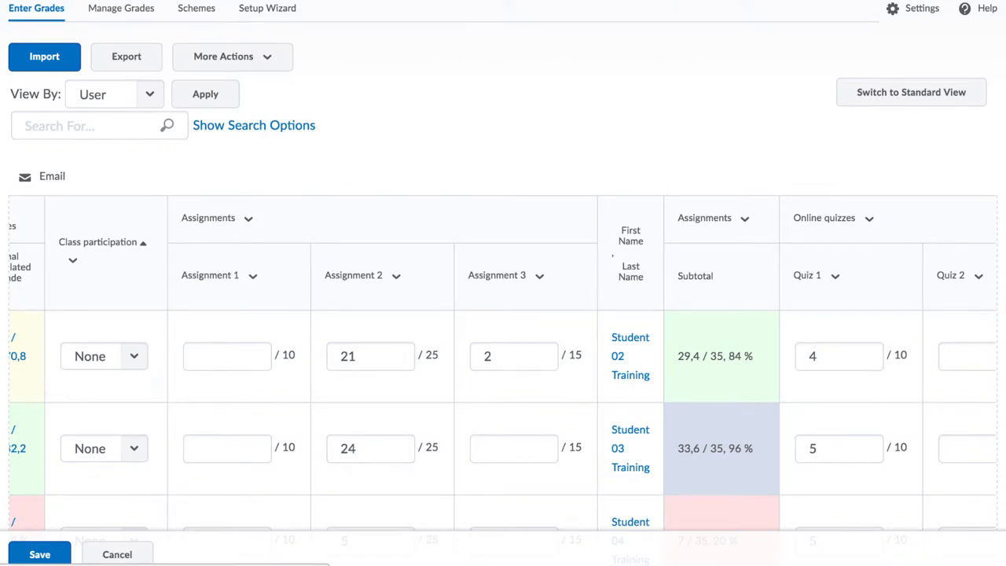
{"action": "left_click", "coordinate": [40, 554]}
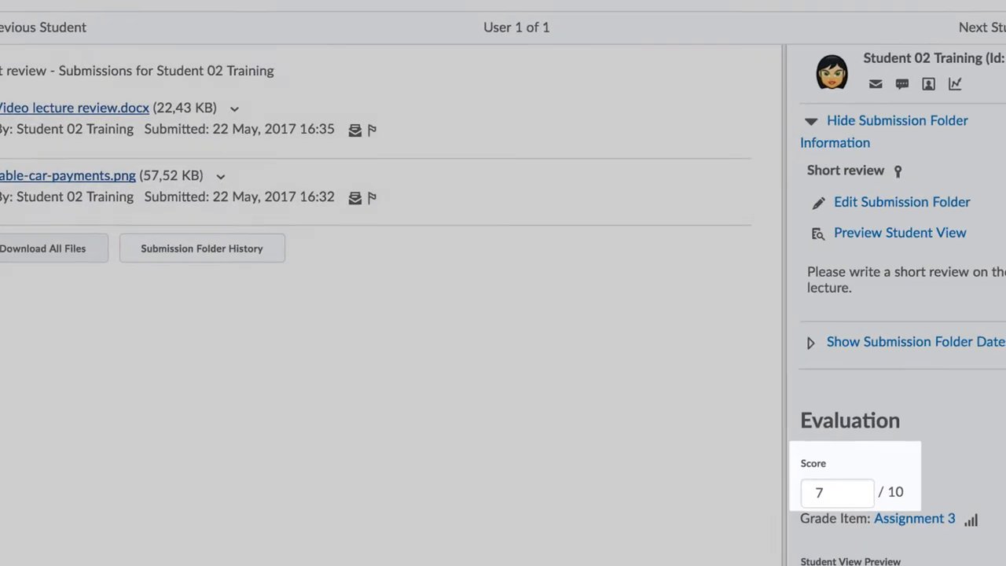
Scroll the gradebook grid to view Student 02's Assignment 3 grade of 7
{"action": "scroll", "scroll_direction": "down", "scroll_amount": 3}
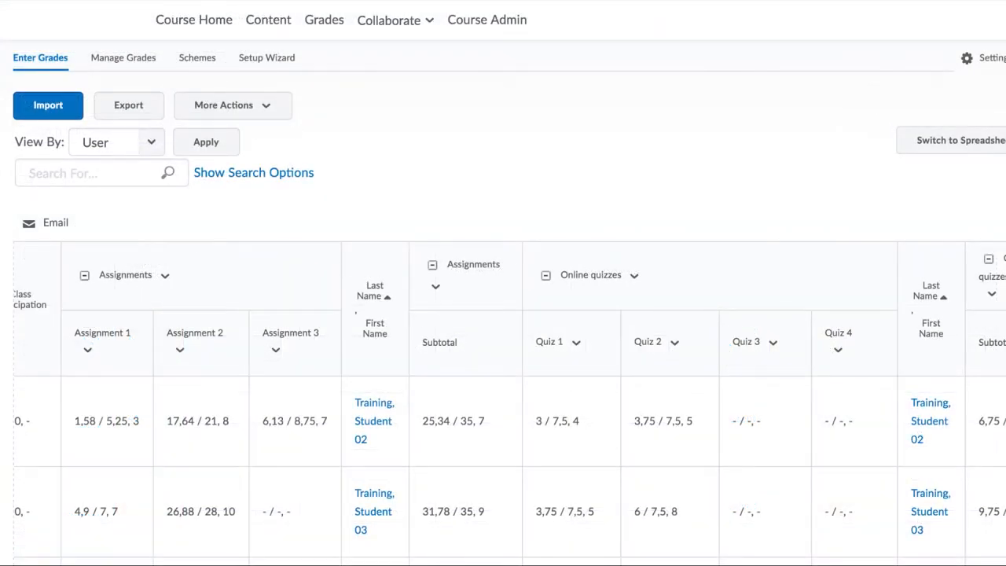
Scroll through students' grades, then choose Hide/Show Columns under More Actions
{"action": "scroll", "scroll_direction": "down", "scroll_amount": 3}
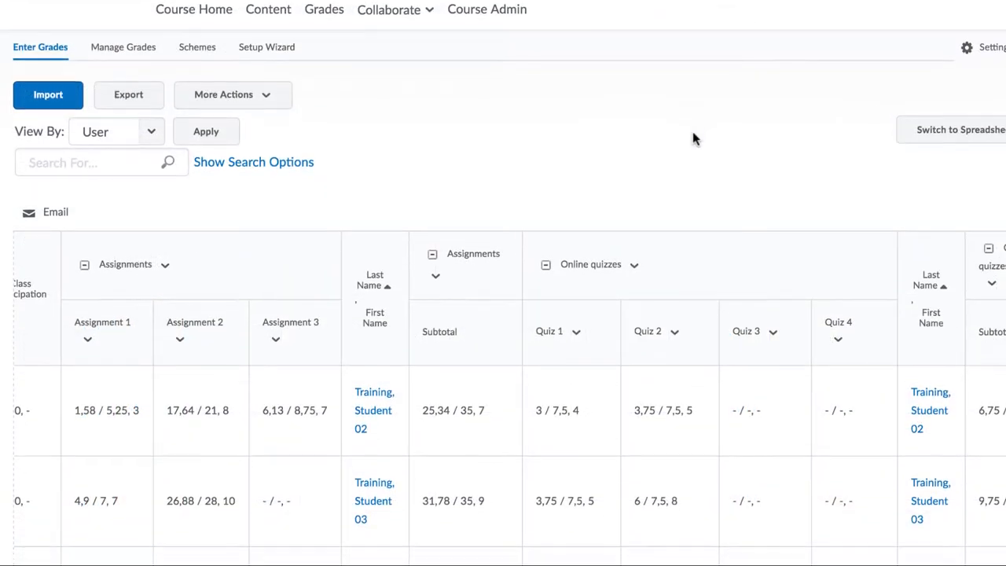
{"action": "scroll", "scroll_direction": "down", "scroll_amount": 3}
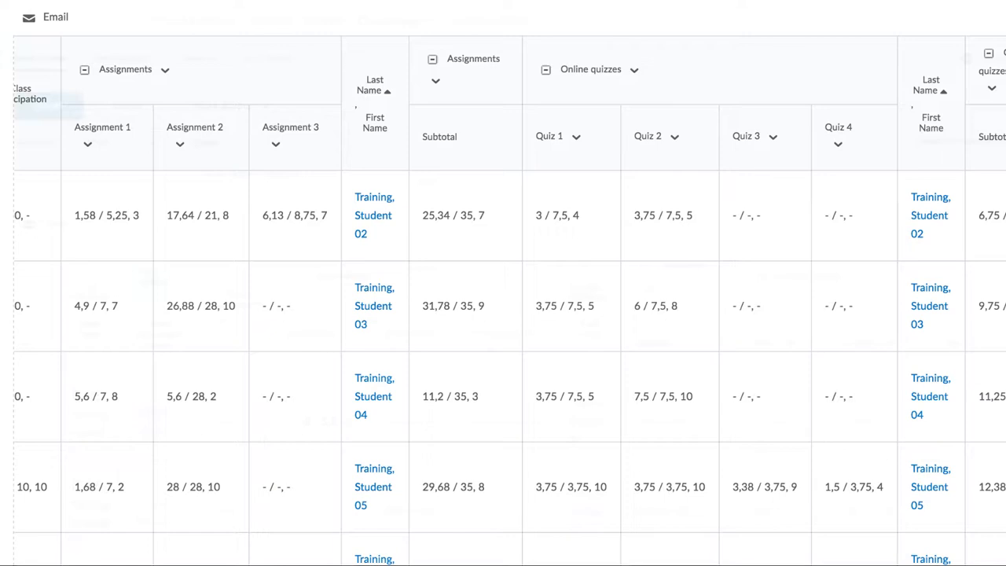
{"action": "scroll", "scroll_direction": "up", "scroll_amount": 3}
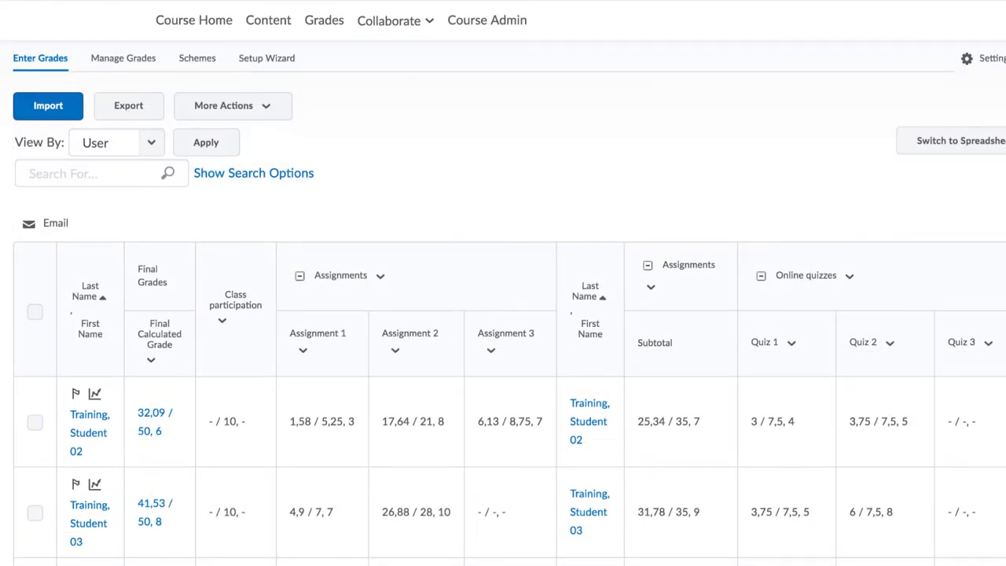
{"action": "left_click", "coordinate": [233, 105]}
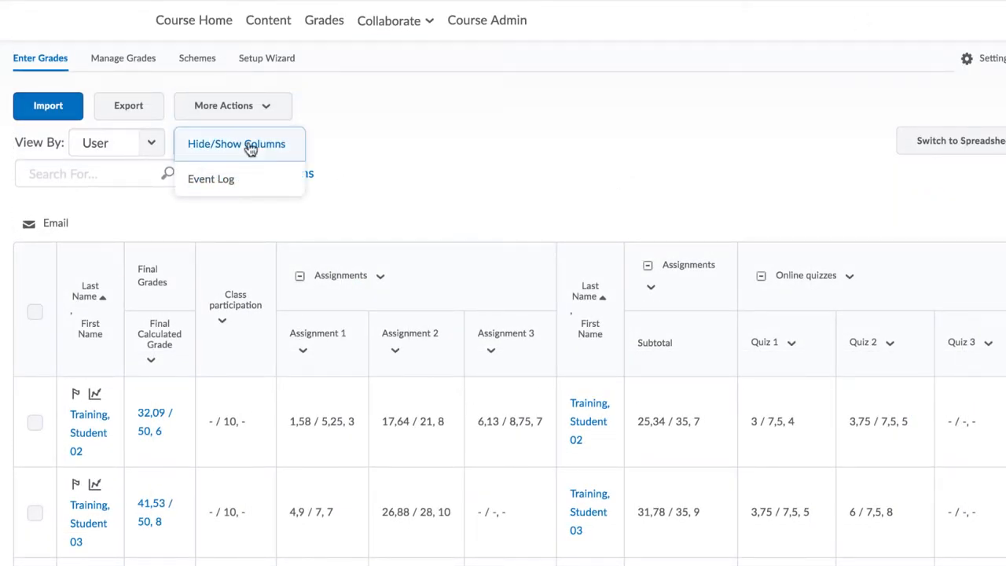
{"action": "left_click", "coordinate": [211, 178]}
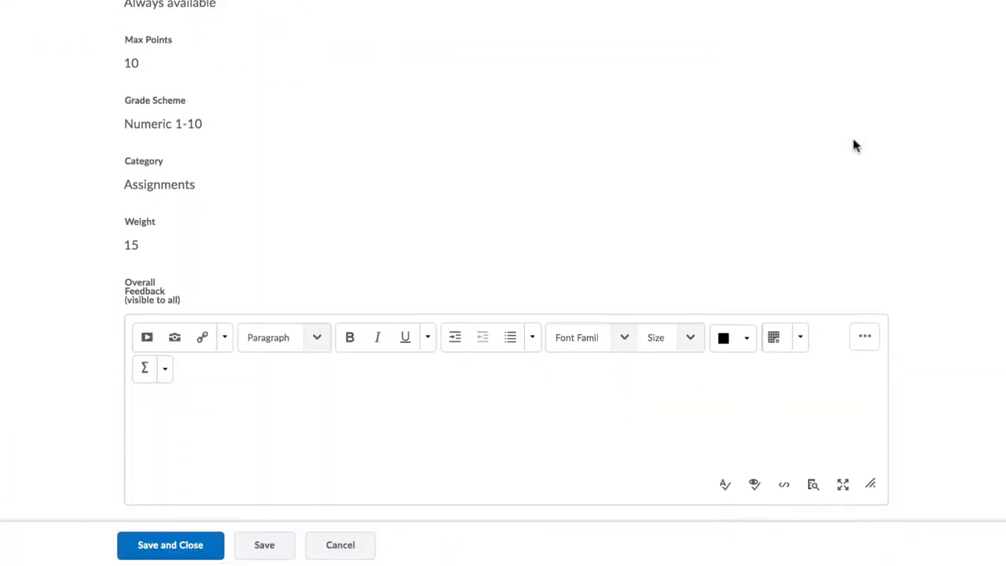
Open the feedback form for Training, Student 02 under Users
{"action": "scroll", "scroll_direction": "down", "scroll_amount": 3}
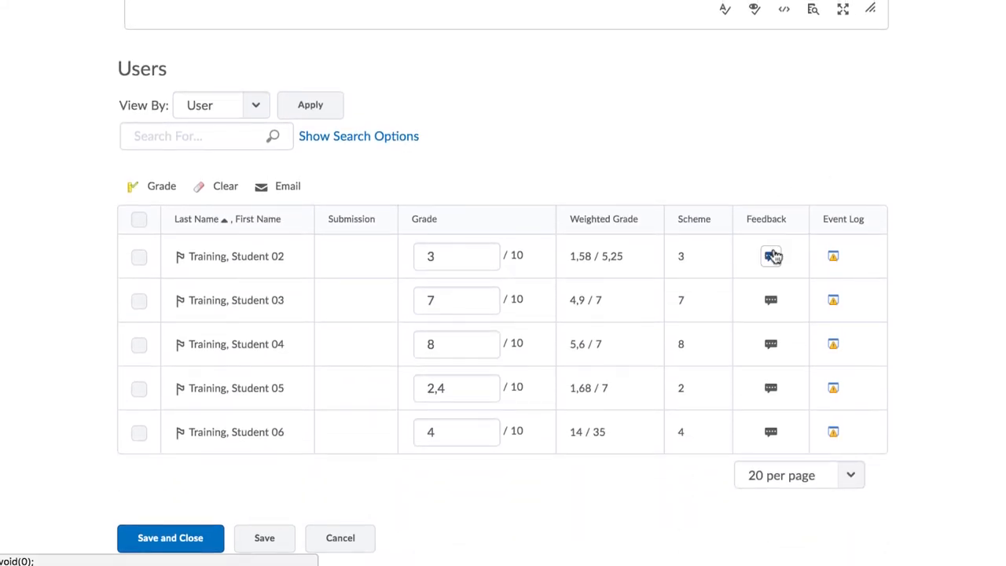
{"action": "mouse_move", "coordinate": [771, 256]}
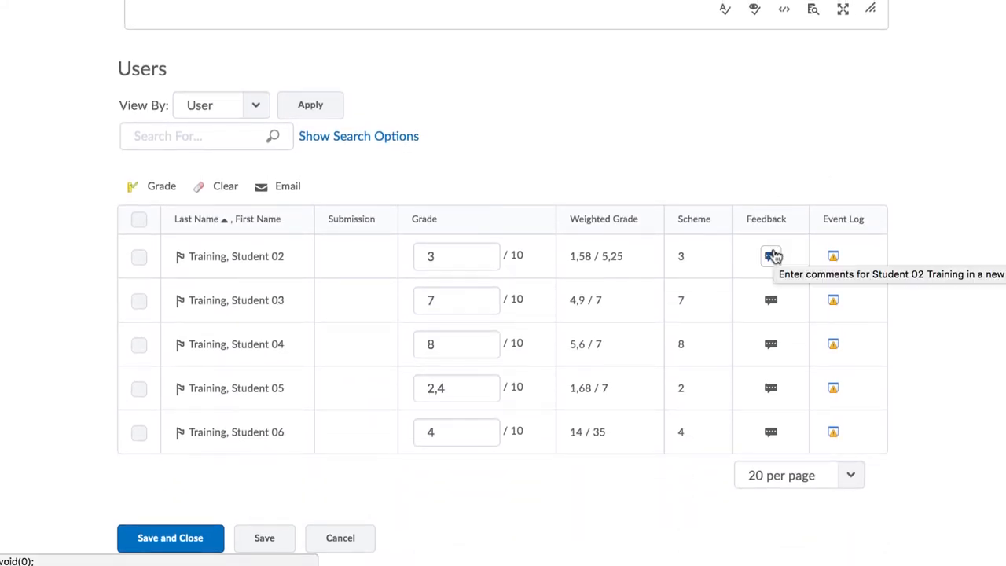
{"action": "left_click", "coordinate": [771, 257]}
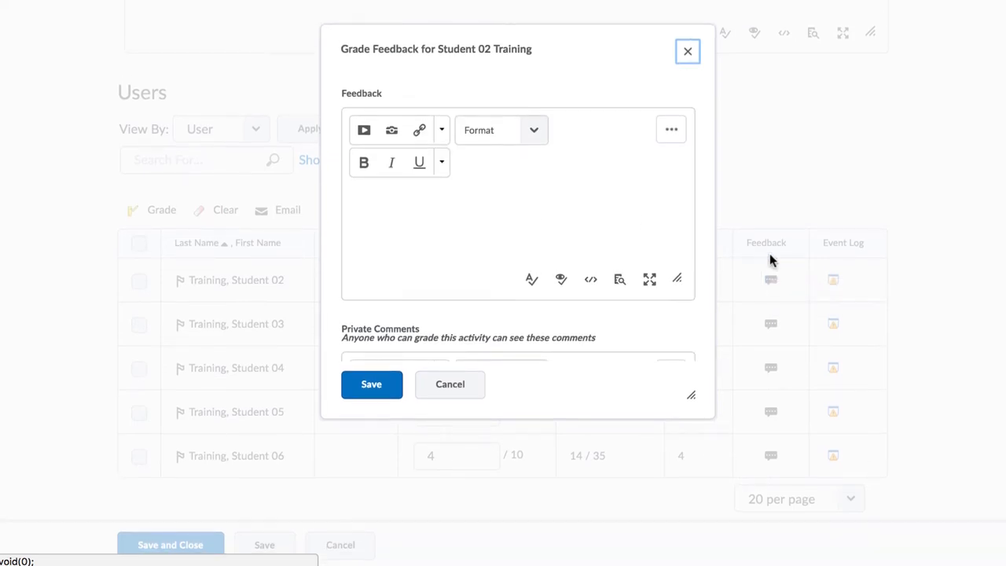
{"action": "scroll", "scroll_direction": "down", "scroll_amount": 3}
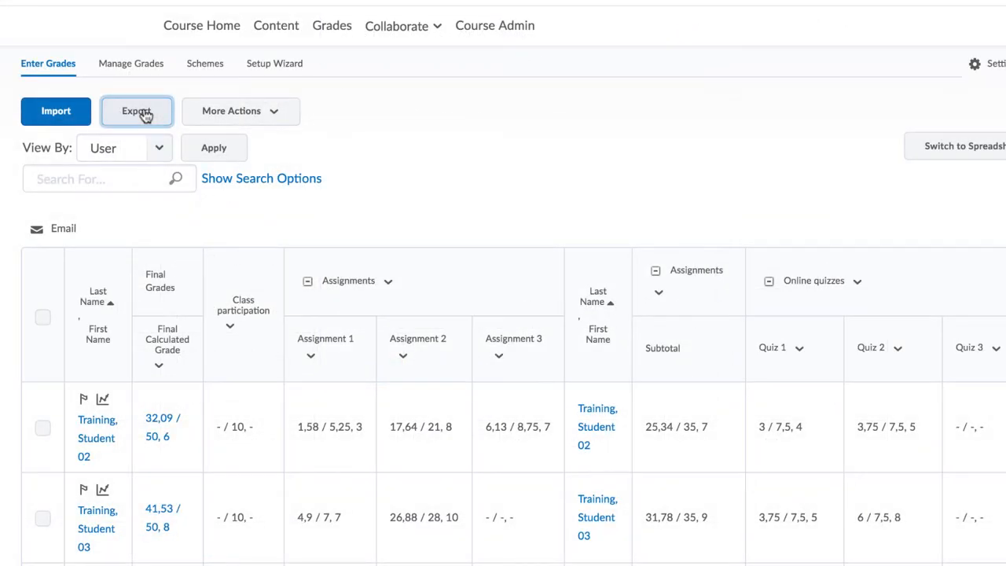
Export all grade items to a CSV file and close the download window
{"action": "left_click", "coordinate": [136, 111]}
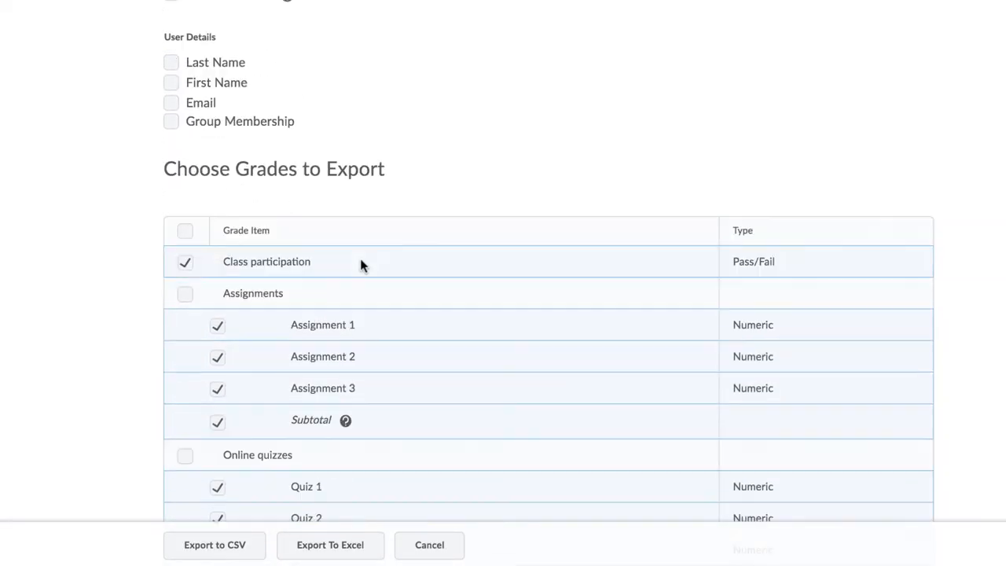
{"action": "scroll", "scroll_direction": "down", "scroll_amount": 3}
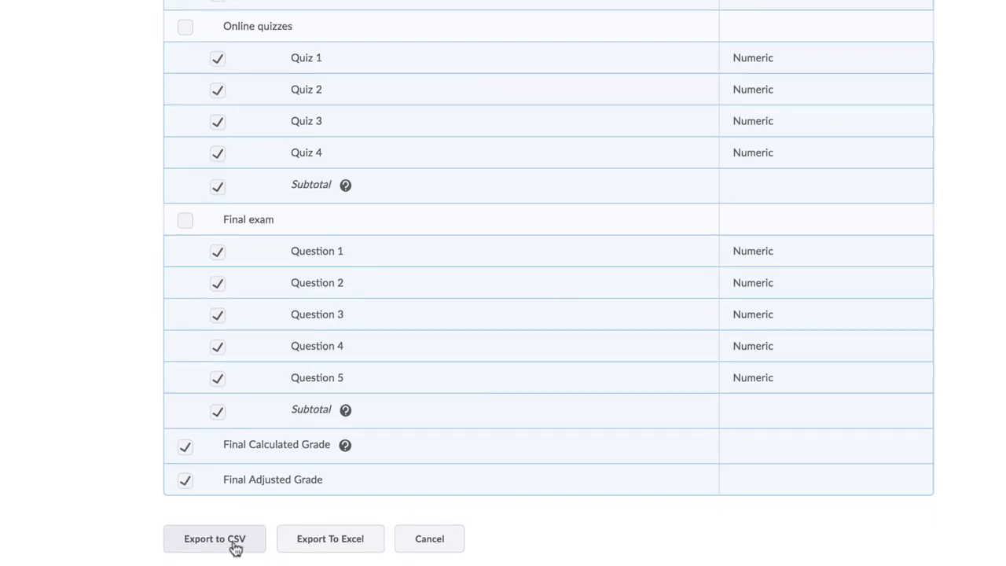
{"action": "left_click", "coordinate": [214, 538]}
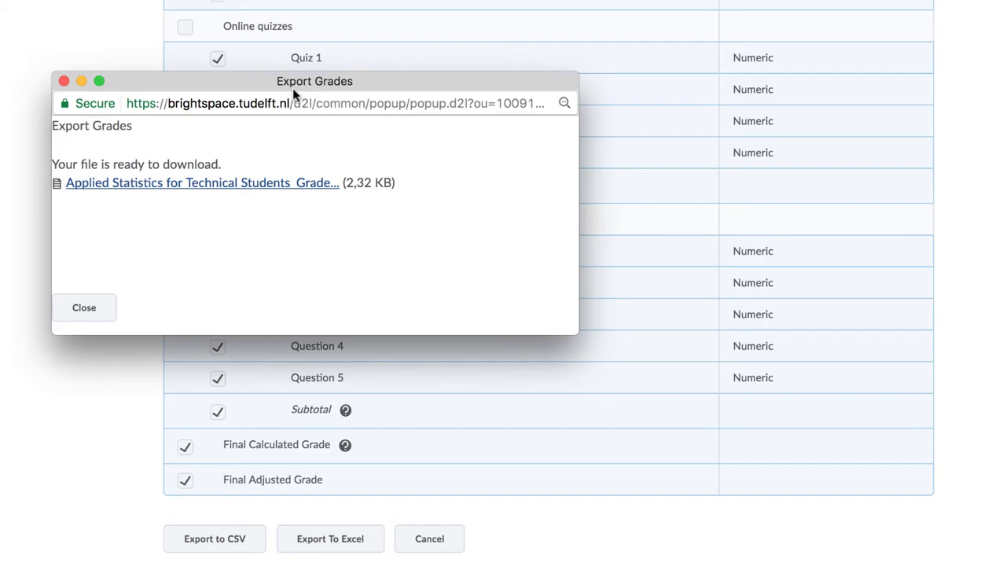
{"action": "left_click", "coordinate": [83, 307]}
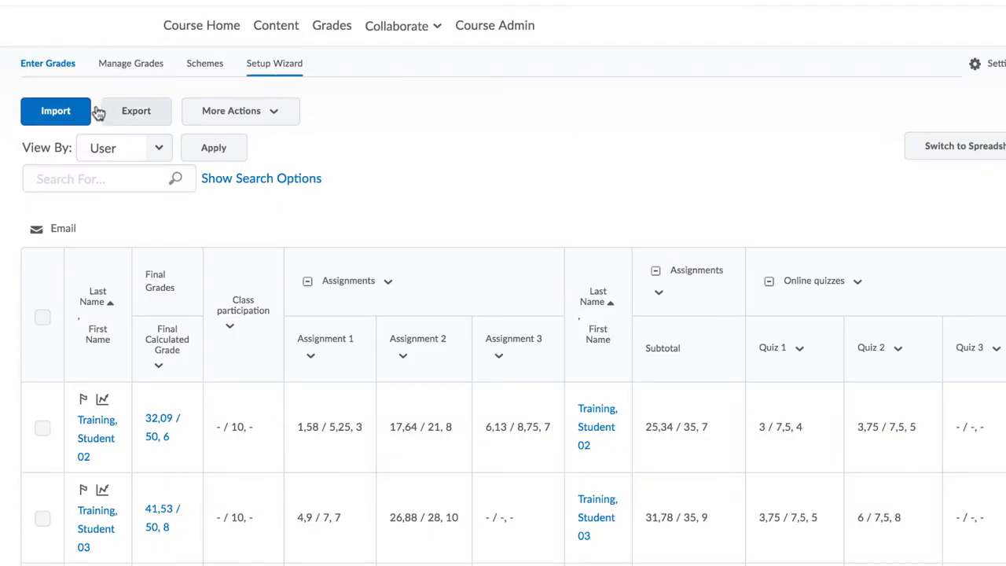
{"action": "left_click", "coordinate": [55, 110]}
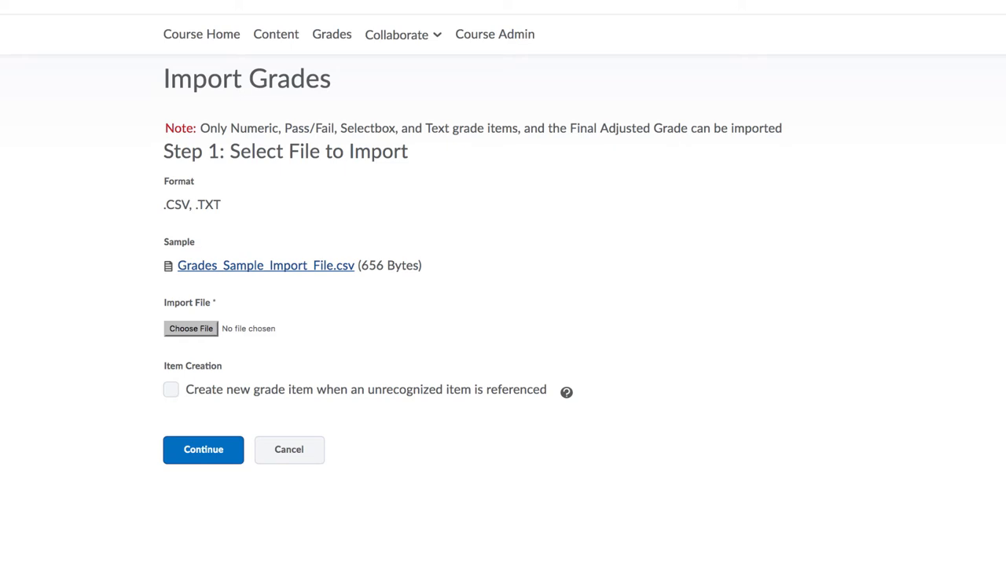
{"action": "left_click", "coordinate": [288, 449]}
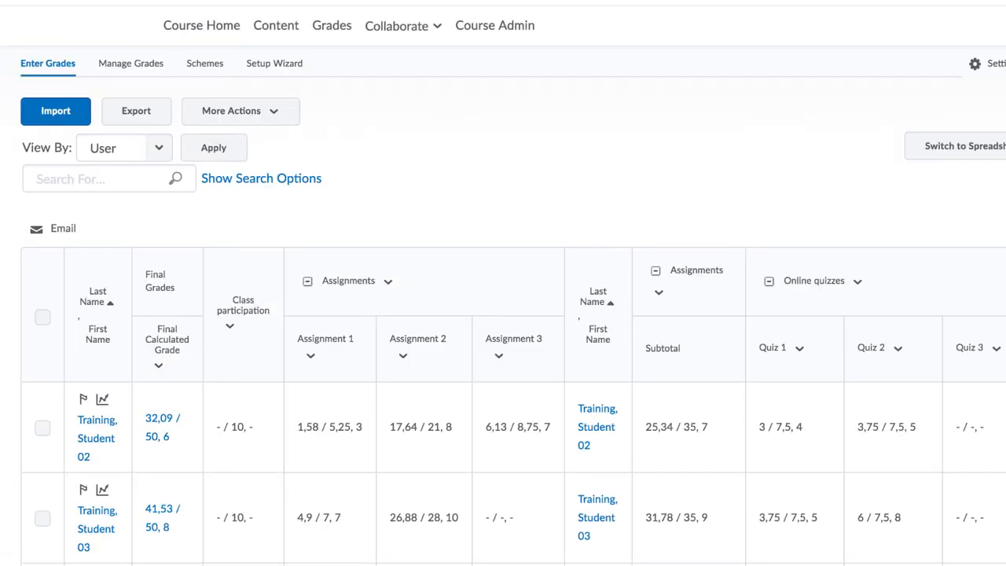